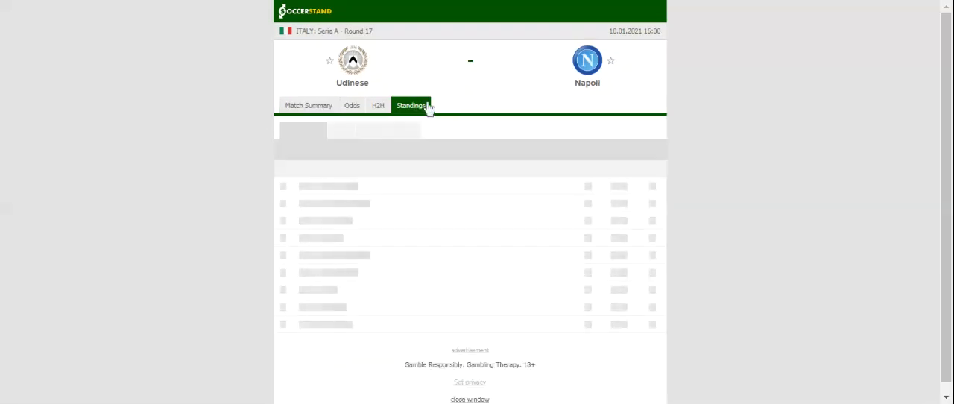
- Show the Serie A Overall standings table for the Udinese vs Napoli match
{"action": "left_click", "coordinate": [411, 105]}
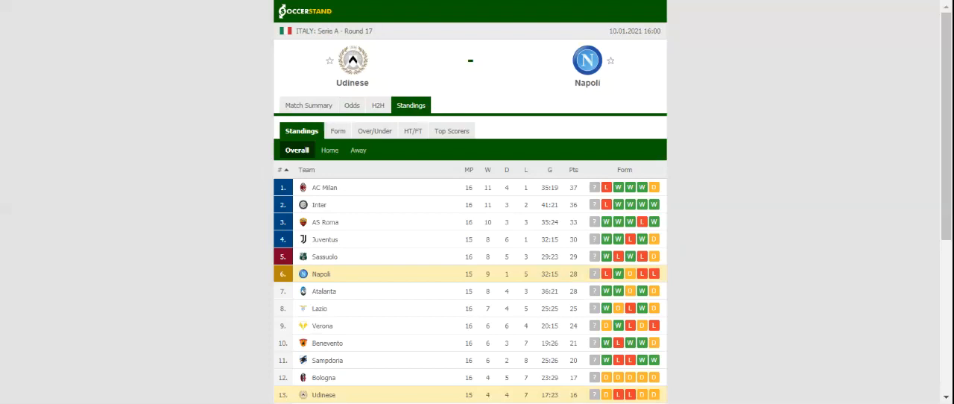
{"action": "left_click", "coordinate": [358, 105]}
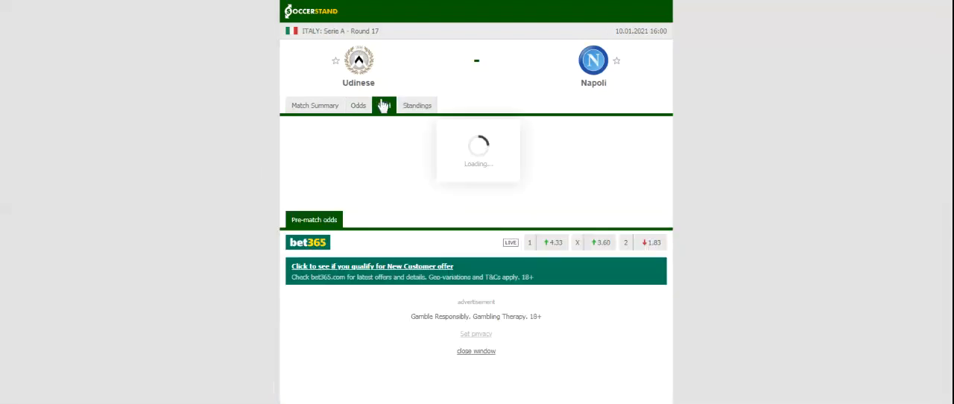
- Browse Udinese's and Napoli's last matches and their head-to-head results
{"action": "left_click", "coordinate": [384, 105]}
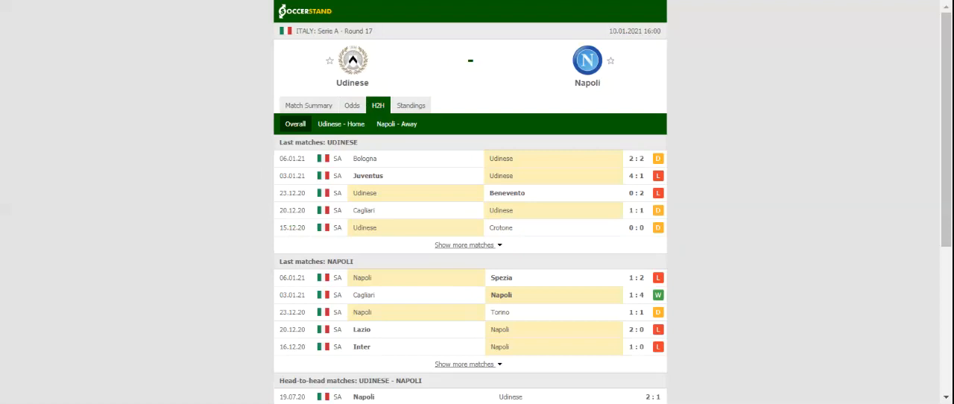
{"action": "left_click", "coordinate": [352, 105]}
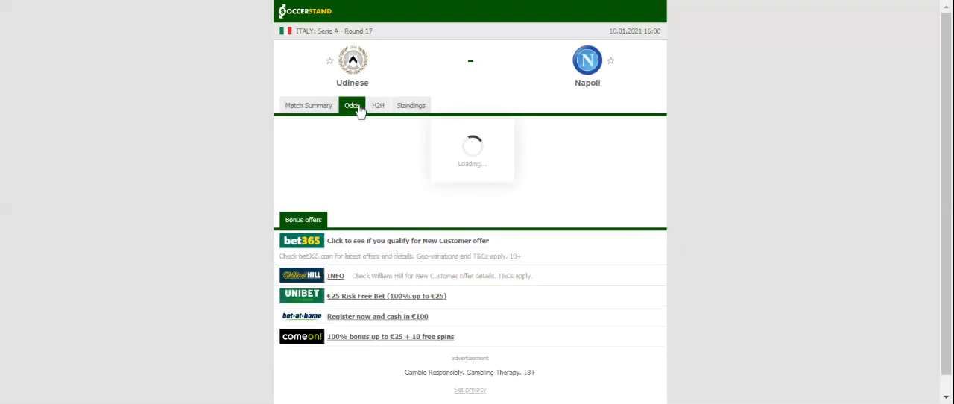